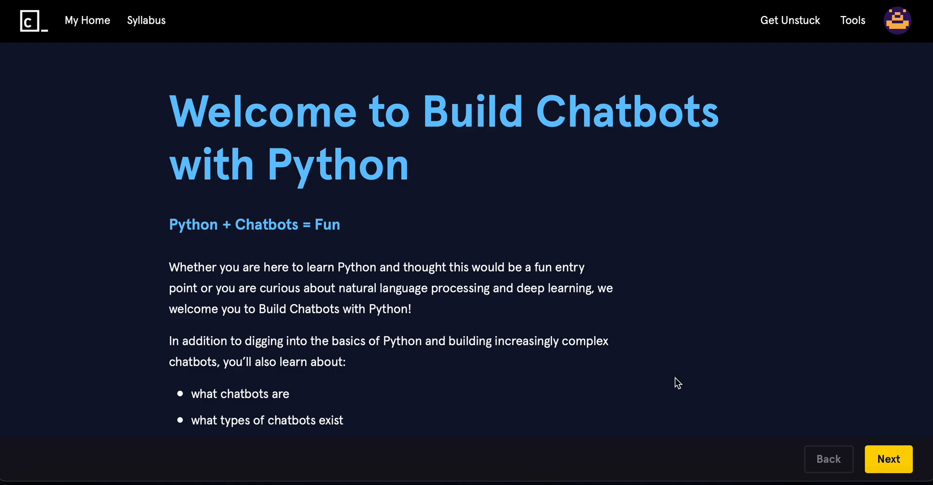
mouse_move(667, 380)
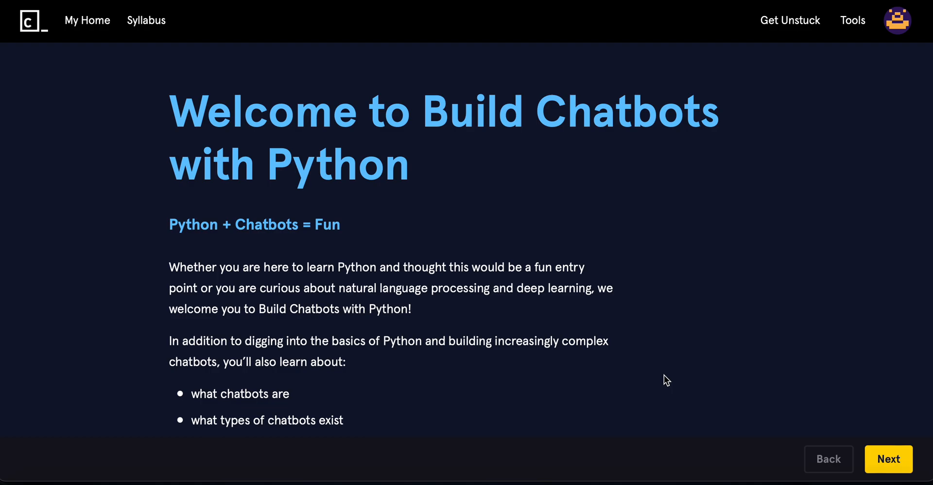
Step: Scroll through the skill path welcome page, continue, then return to exercise 1/15, Welcome
scroll(down, 3)
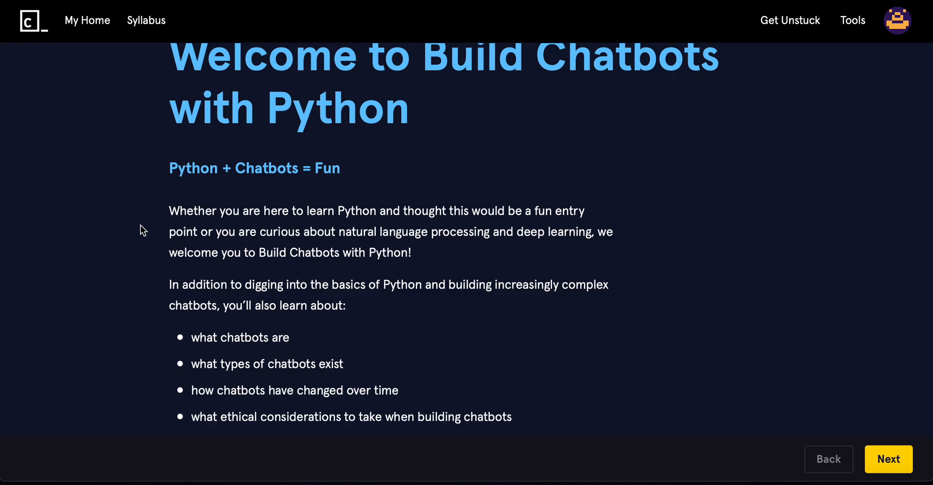
scroll(down, 3)
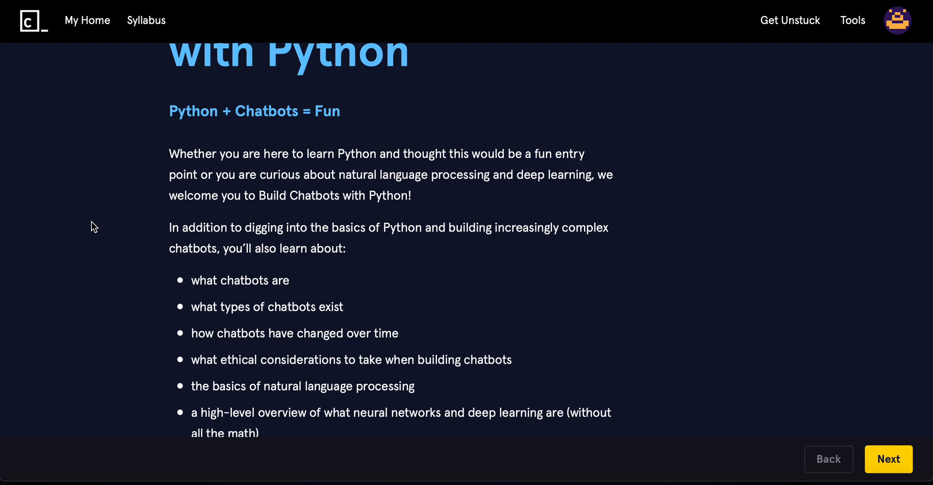
scroll(down, 3)
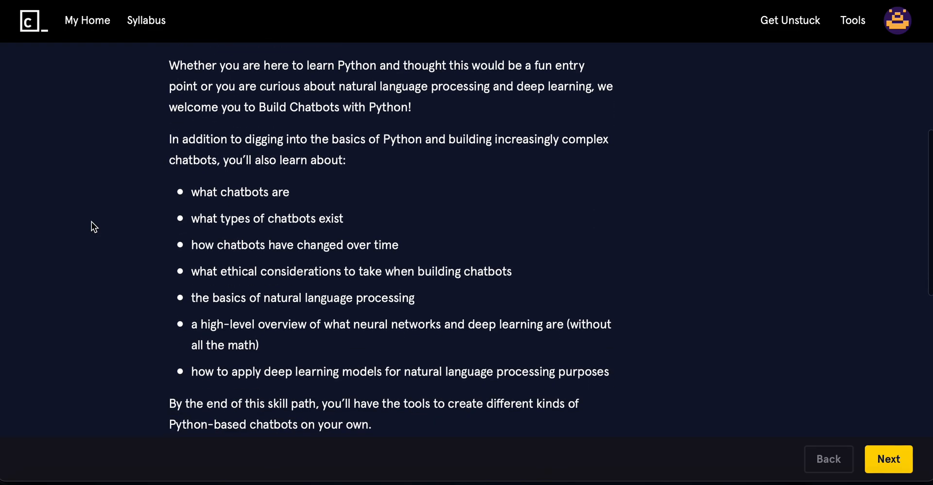
mouse_move(299, 204)
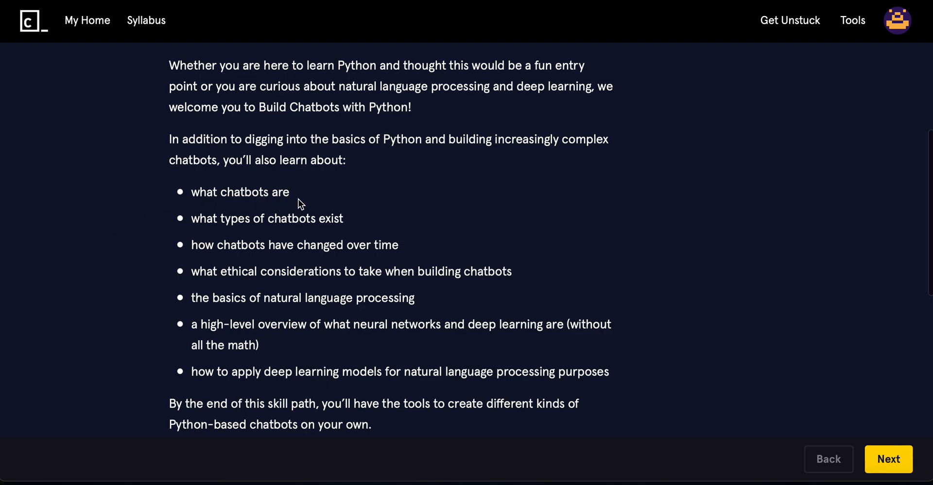
scroll(down, 3)
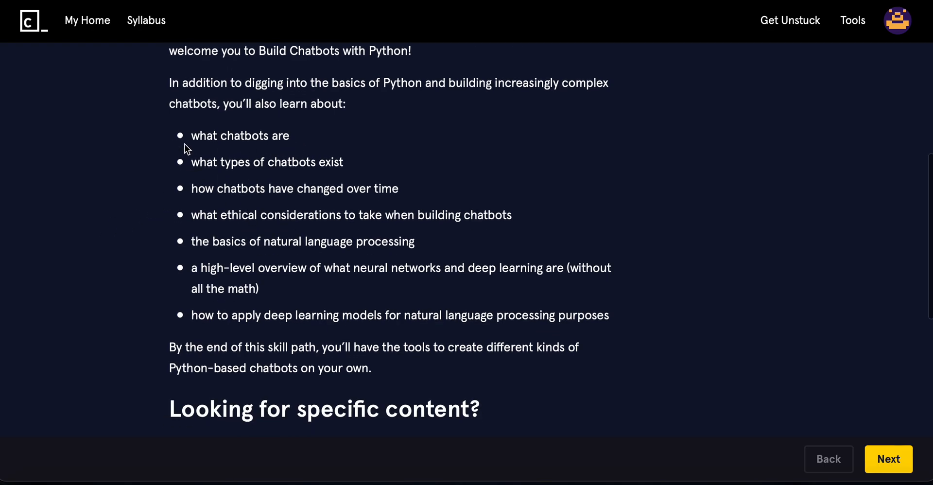
mouse_move(202, 194)
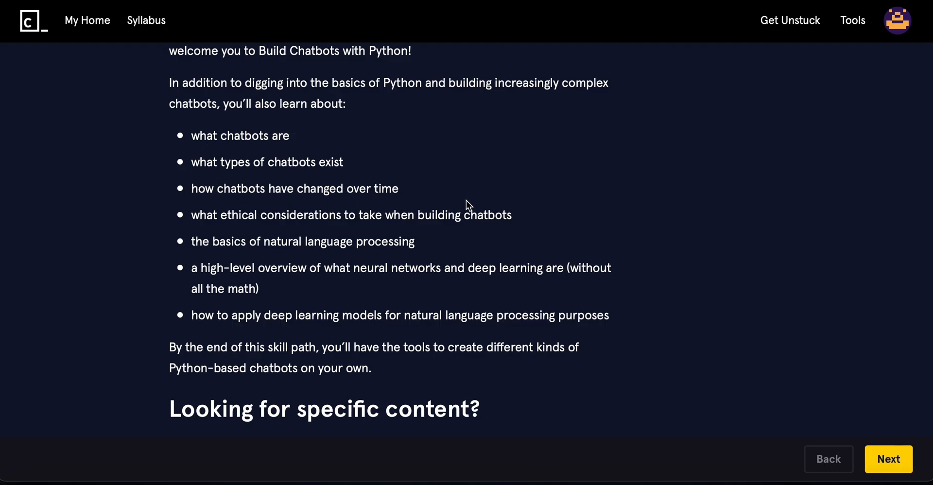
mouse_move(586, 168)
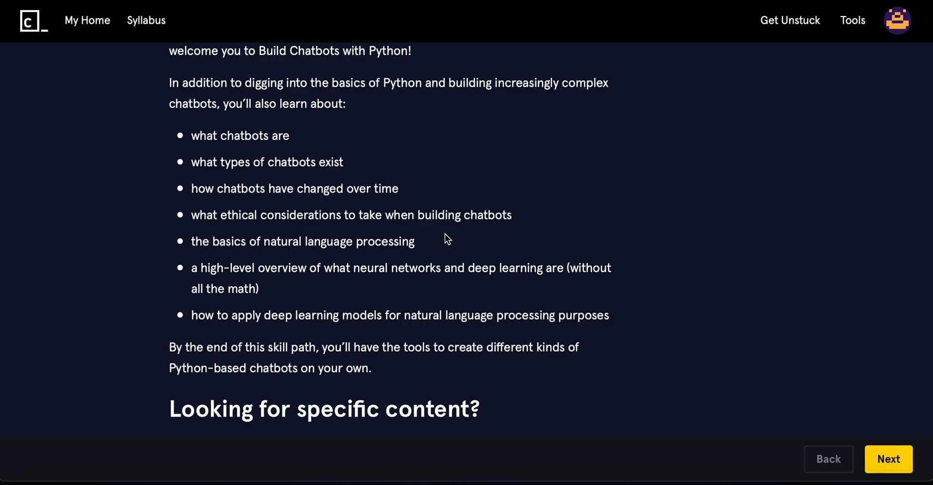
mouse_move(460, 245)
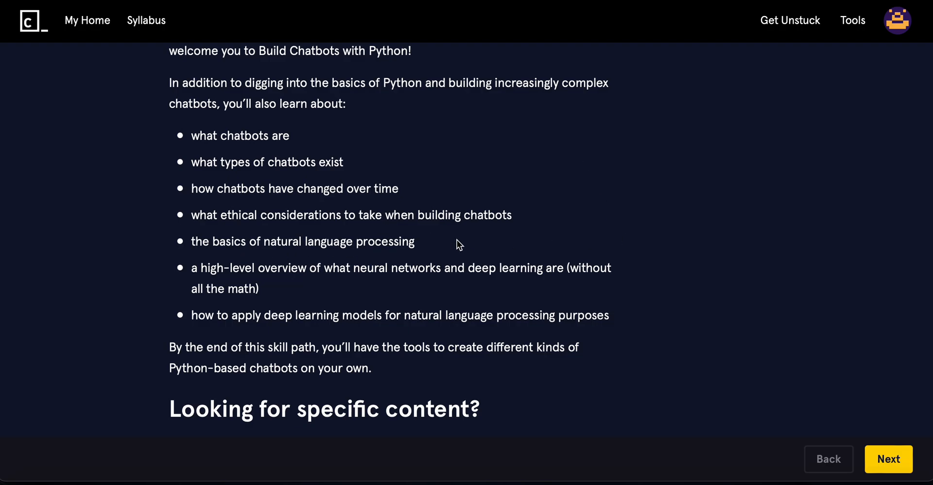
mouse_move(369, 293)
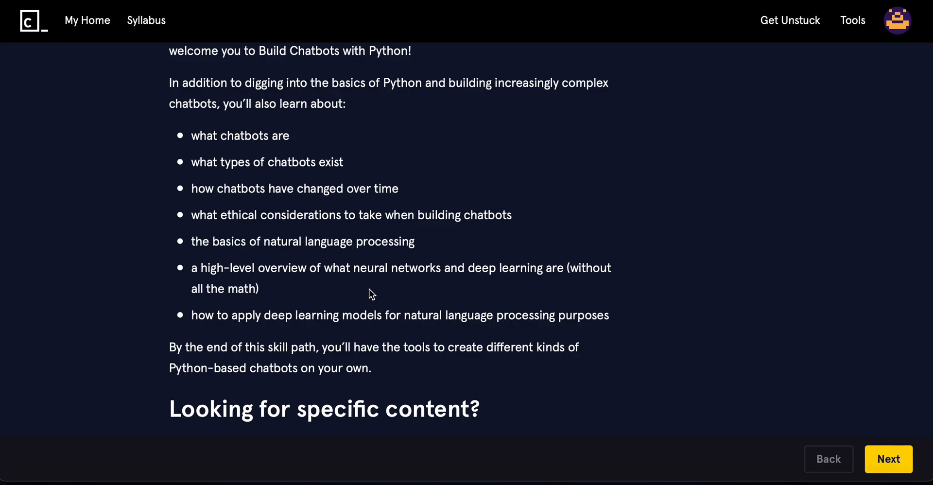
mouse_move(487, 280)
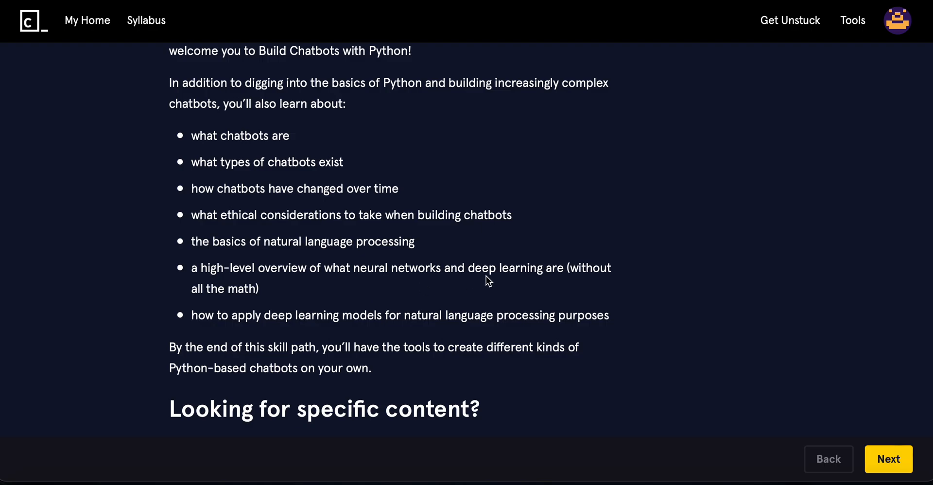
scroll(down, 3)
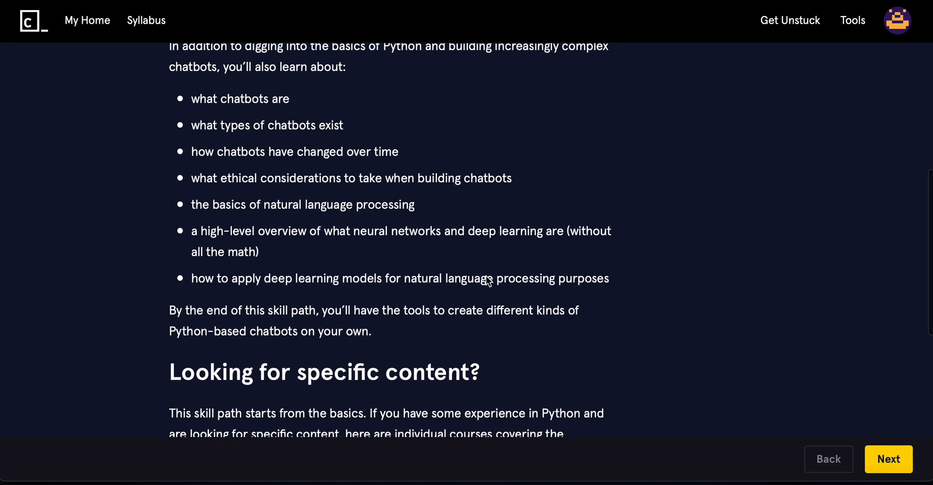
mouse_move(644, 278)
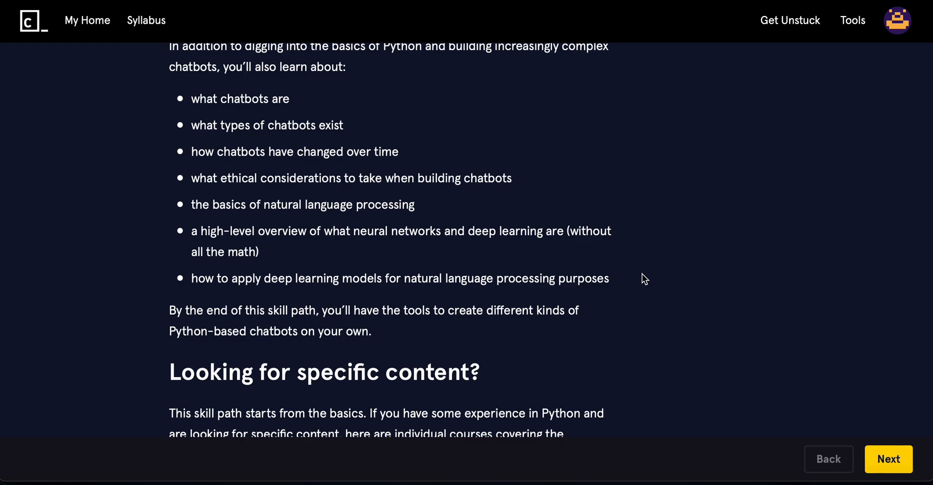
scroll(down, 3)
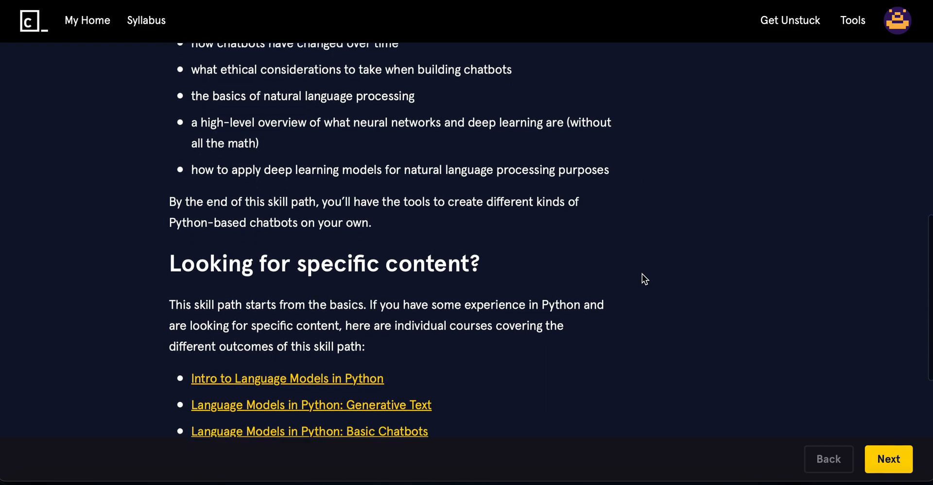
scroll(down, 3)
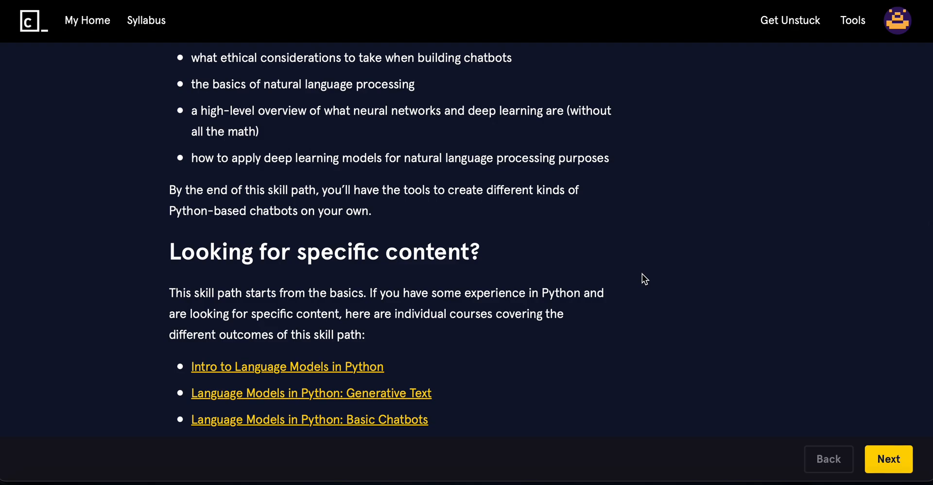
scroll(down, 3)
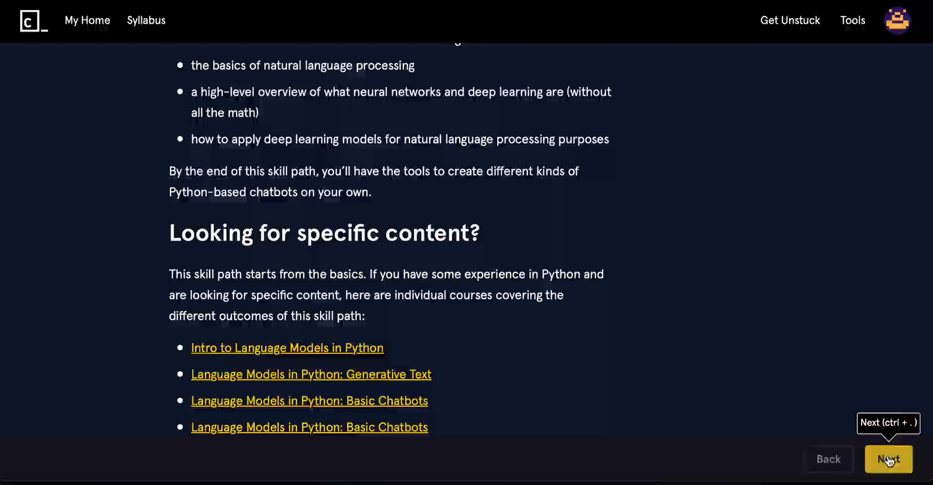
click(887, 459)
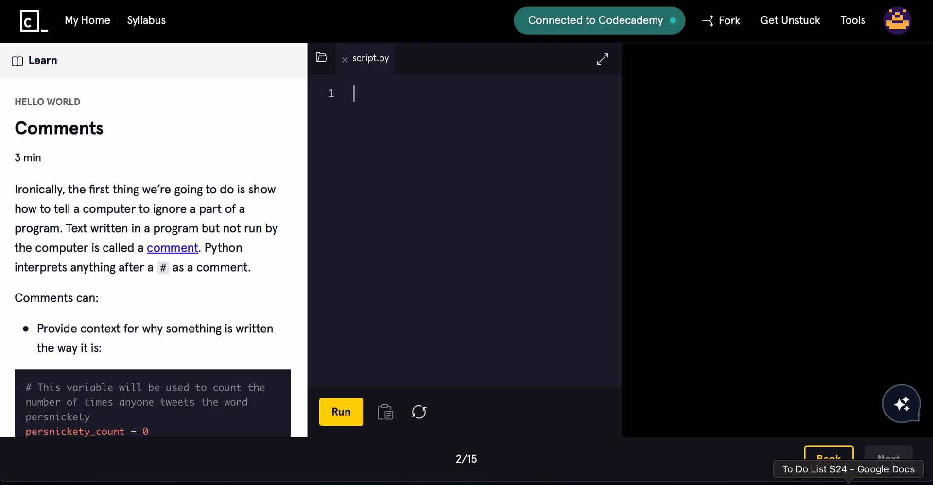
click(828, 459)
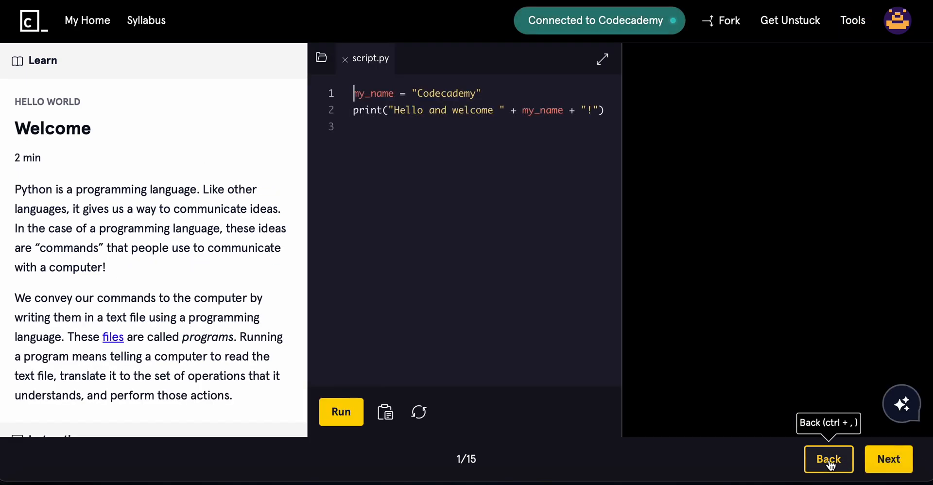
mouse_move(147, 202)
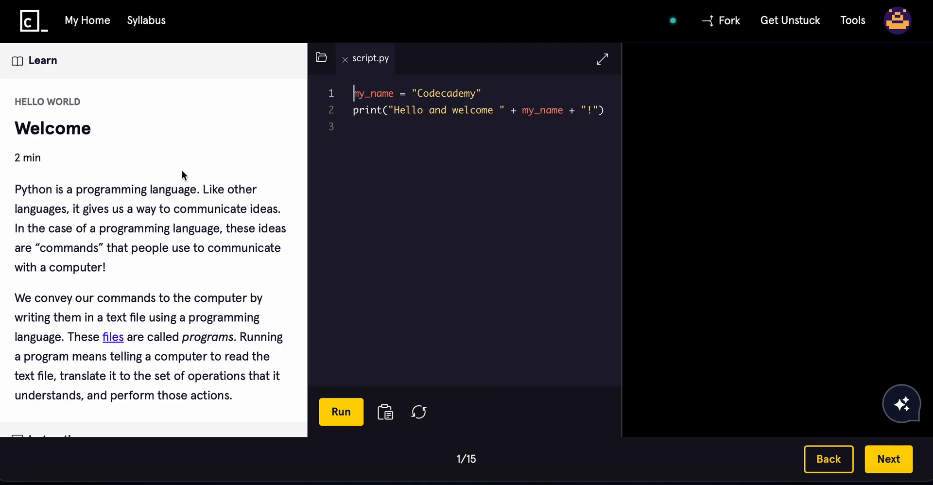
mouse_move(215, 161)
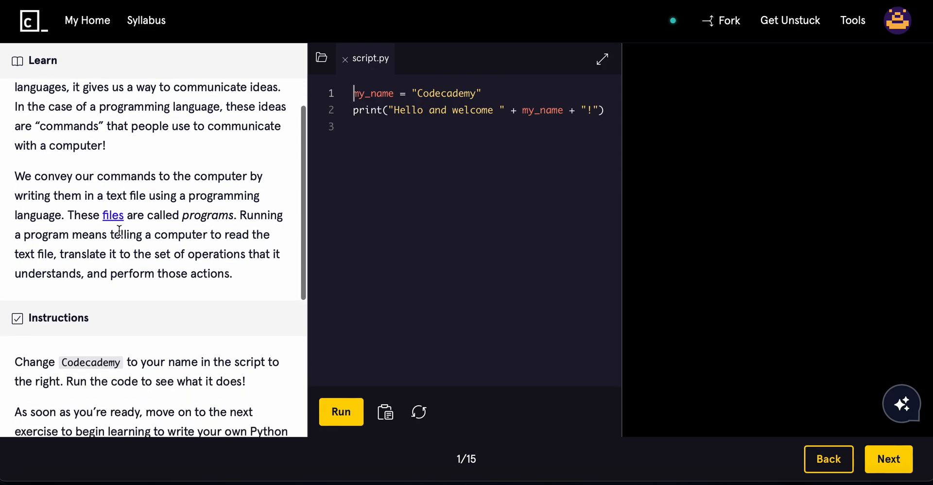
scroll(down, 3)
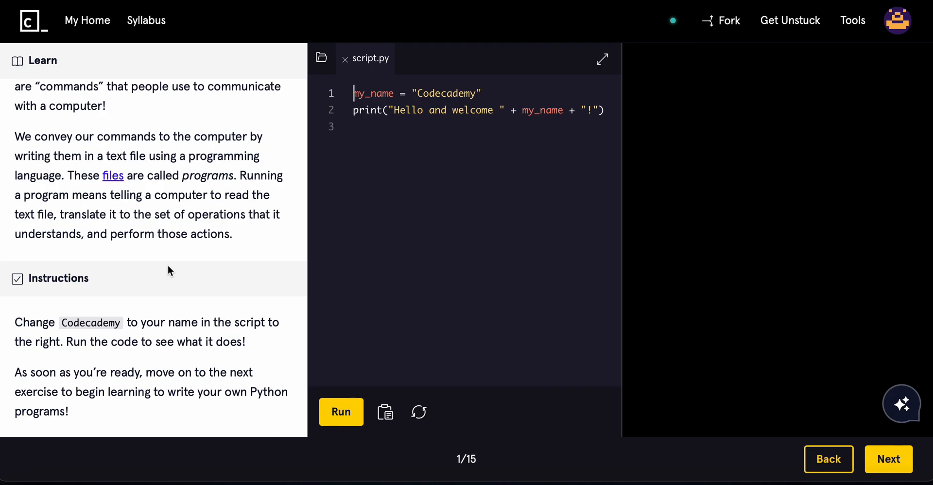
scroll(down, 3)
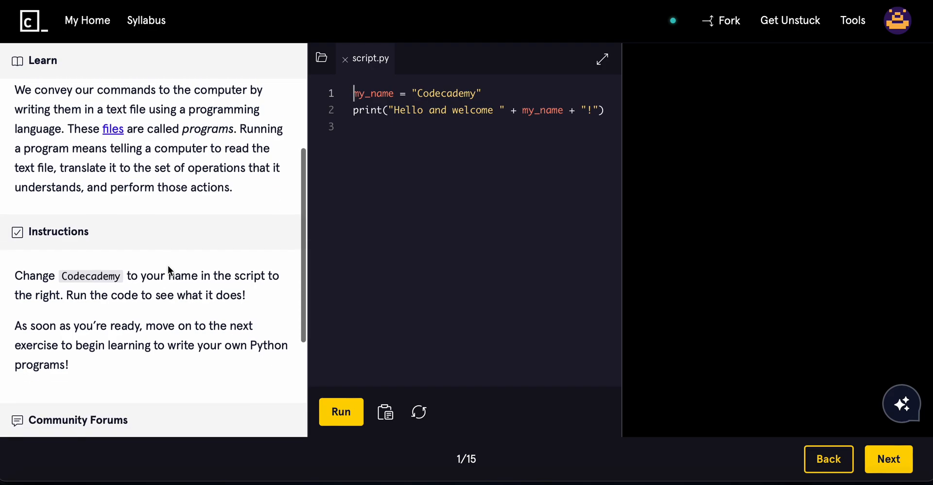
scroll(down, 3)
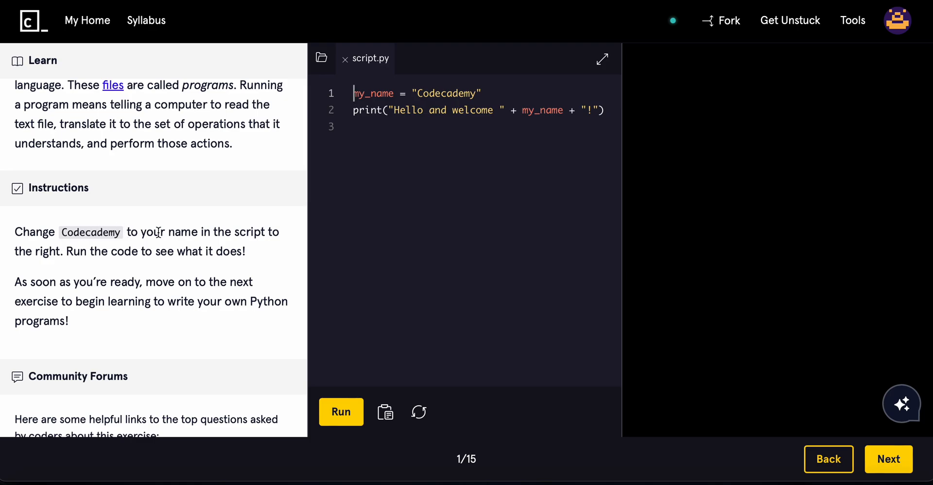
mouse_move(247, 239)
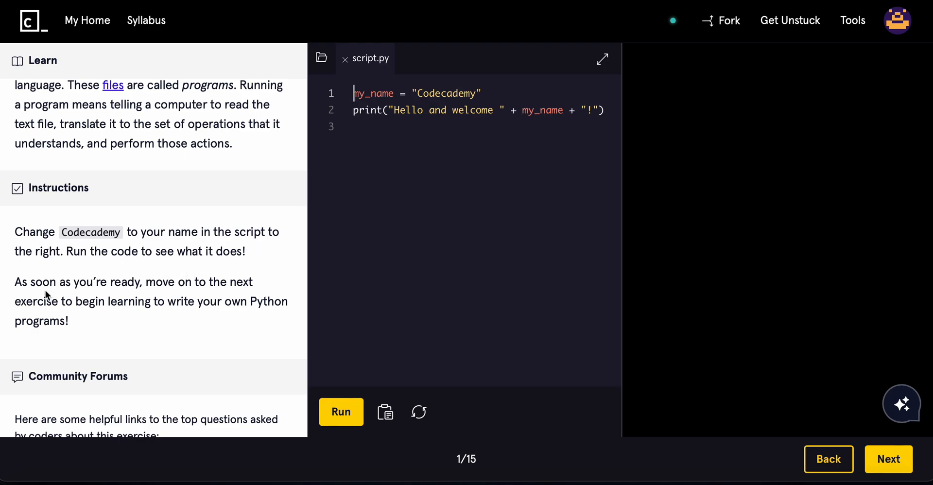
mouse_move(456, 86)
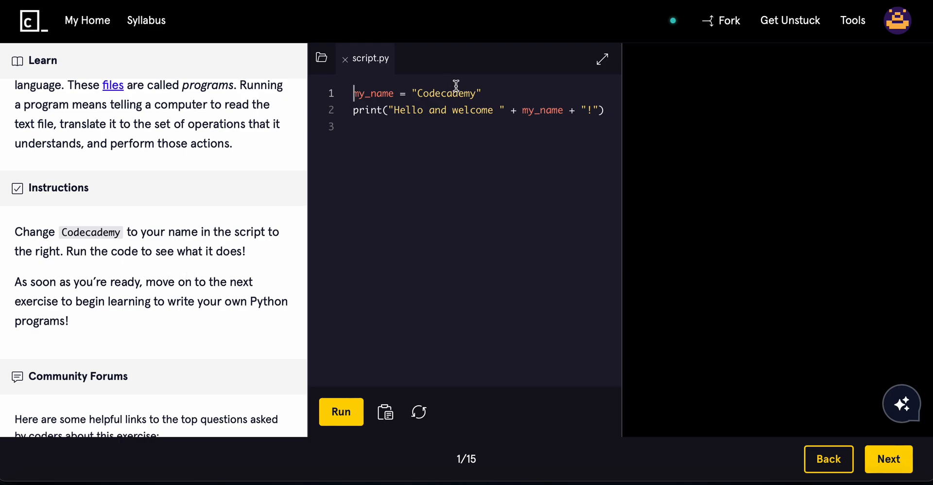
Step: Set my_name to "Bob" in script.py and run it to print Hello and welcome Bob!
text(Bob)
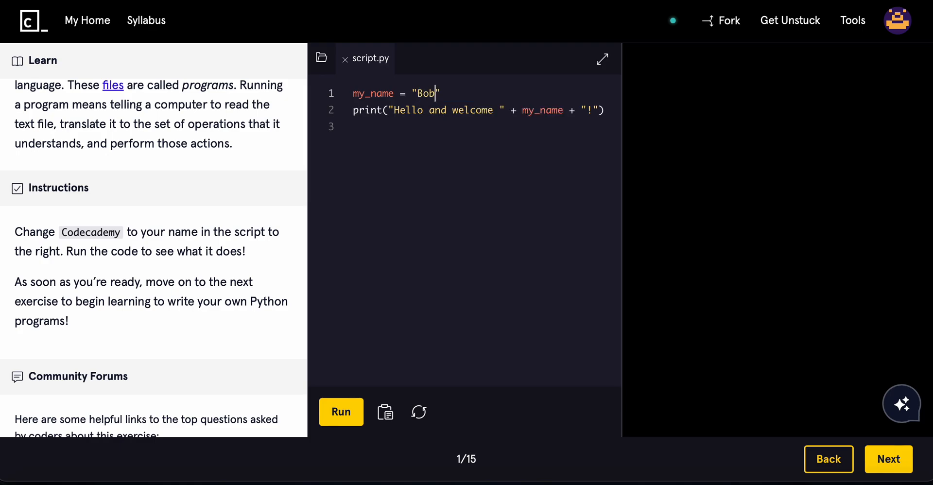
click(340, 412)
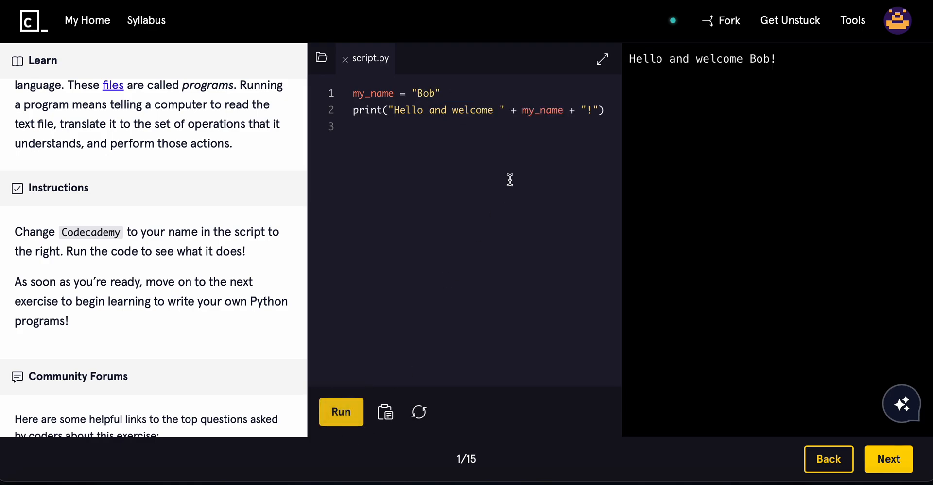